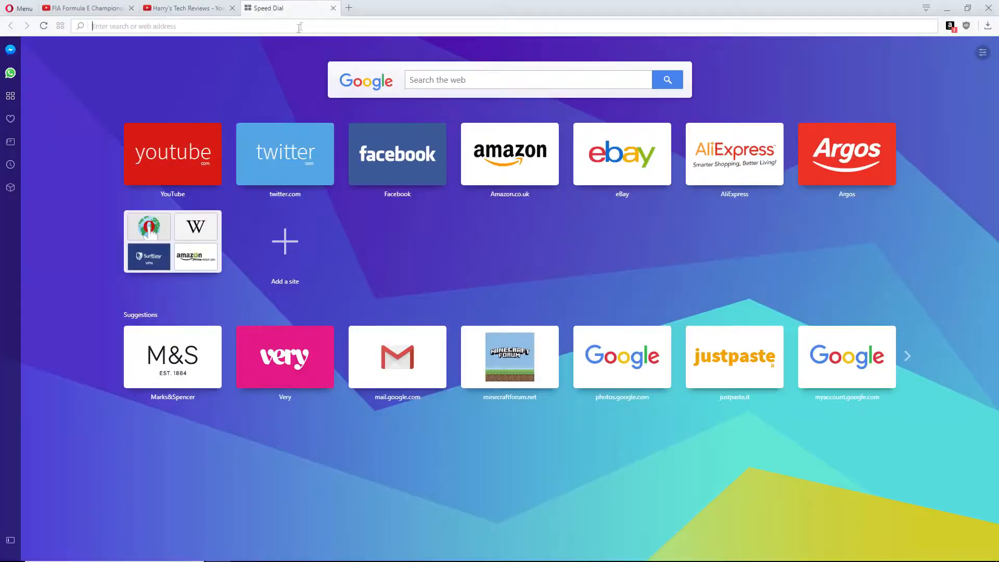
# - Go to the Forge files site and scroll the 1.12 list to build 14.21.0.2368
pyautogui.write('forge.net')
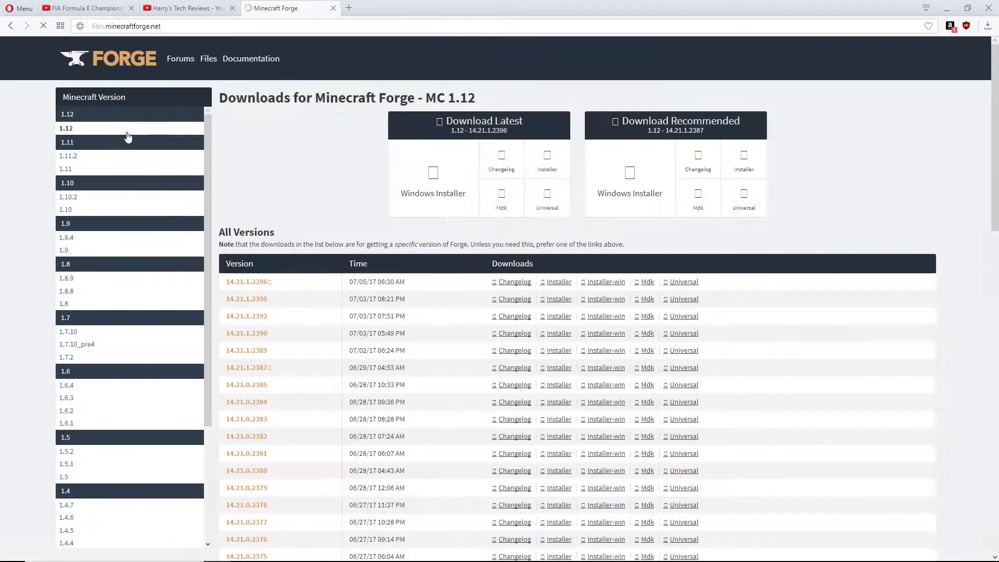
pyautogui.scroll(-3)
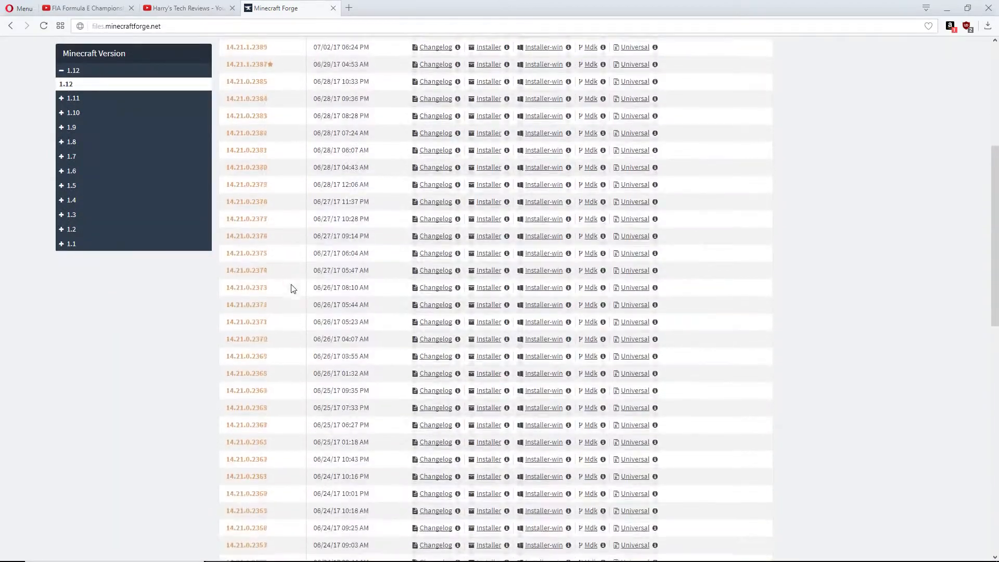
pyautogui.scroll(-3)
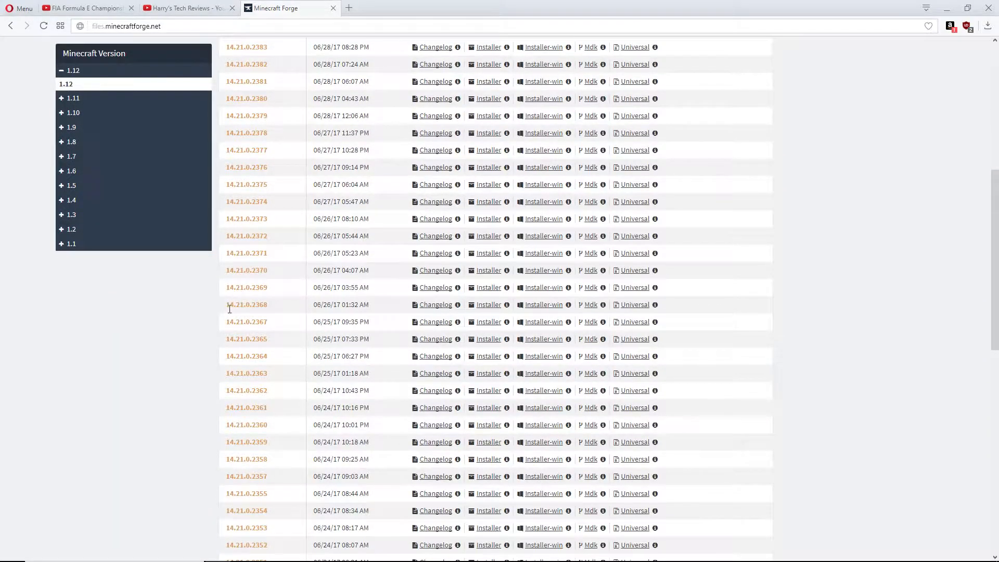
pyautogui.moveTo(278, 304)
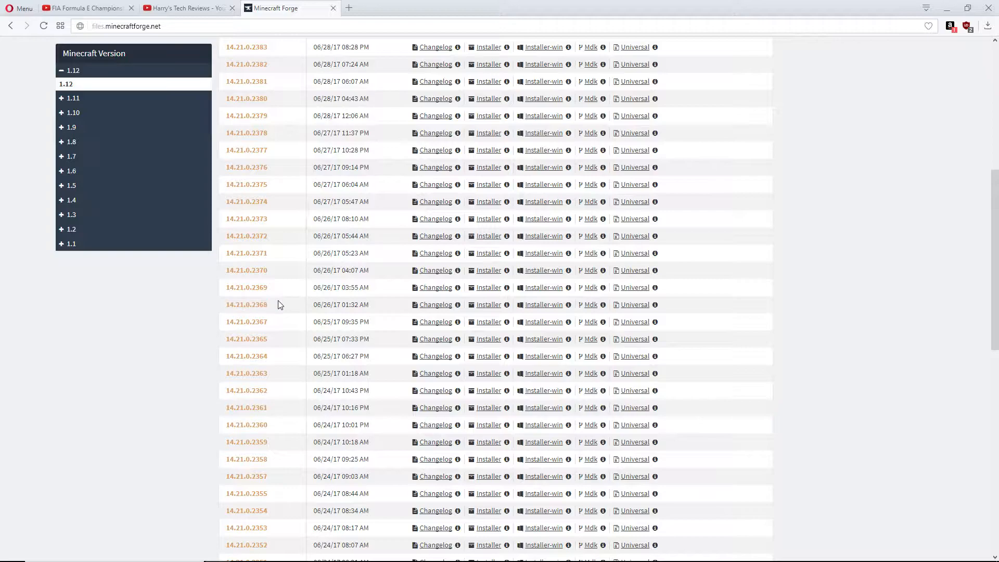
pyautogui.doubleClick(247, 304)
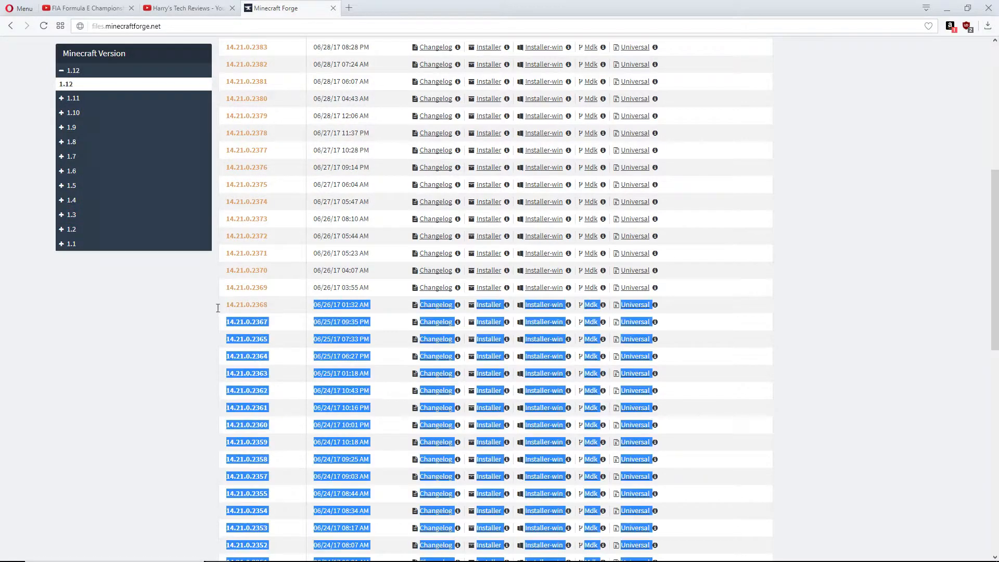
pyautogui.click(284, 309)
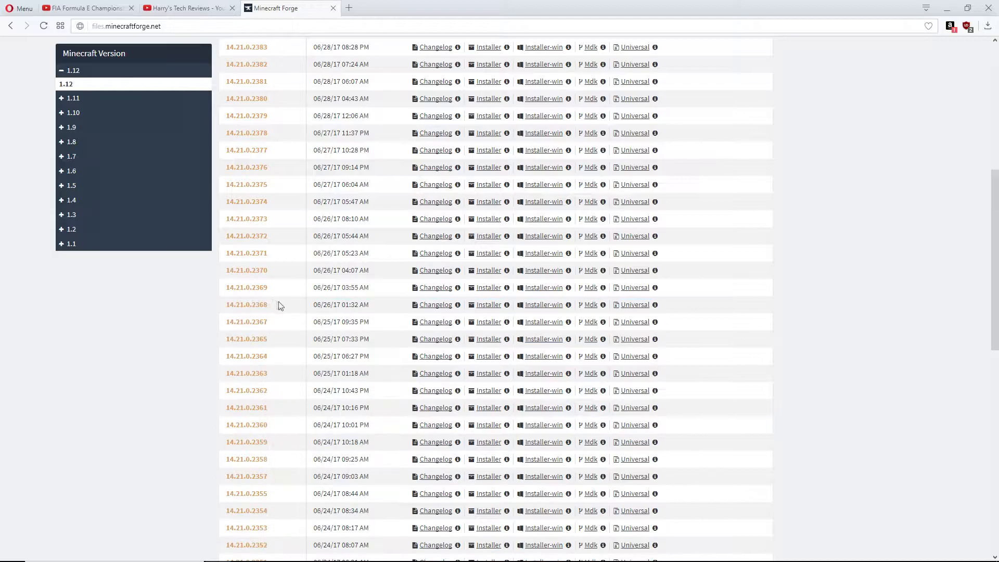
pyautogui.doubleClick(246, 304)
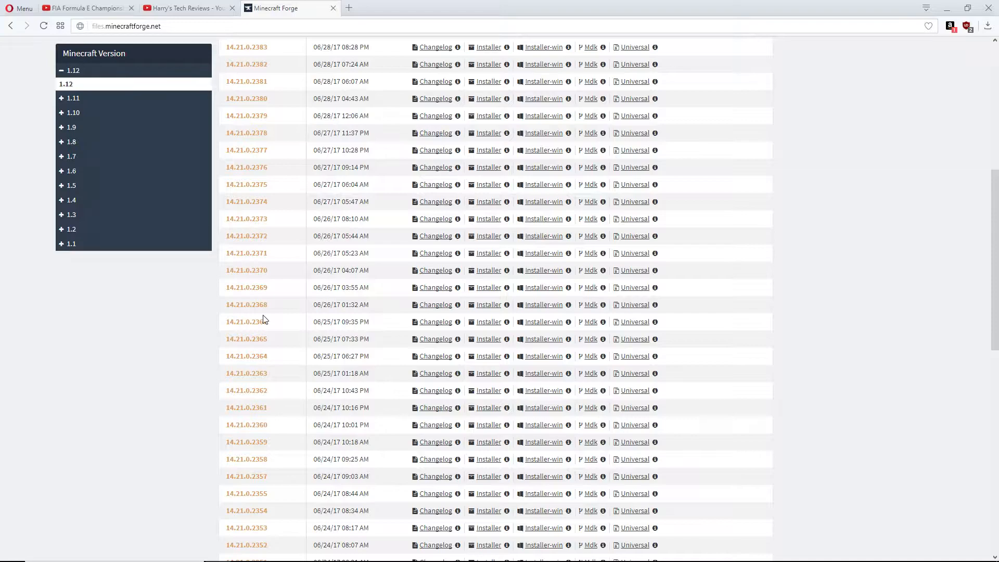
pyautogui.moveTo(227, 312)
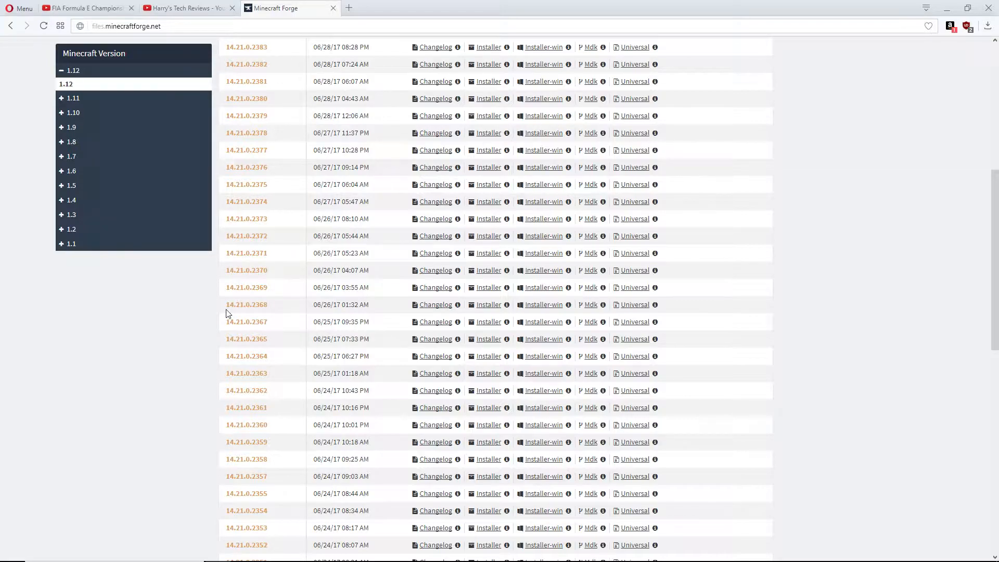
pyautogui.doubleClick(247, 304)
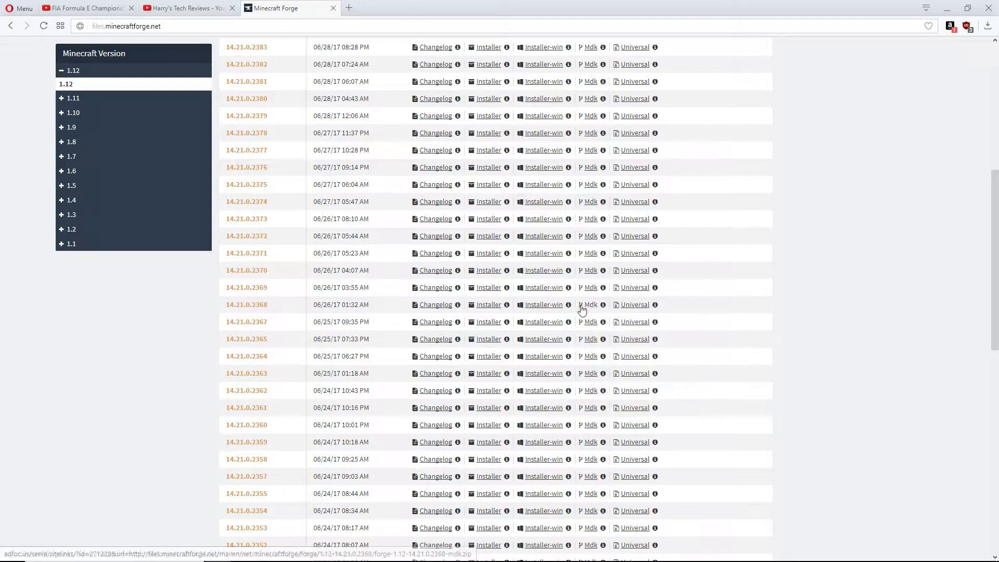
# - Follow the Mdk download link for Forge 14.21.0.2368 to the adfoc.us page
pyautogui.click(588, 304)
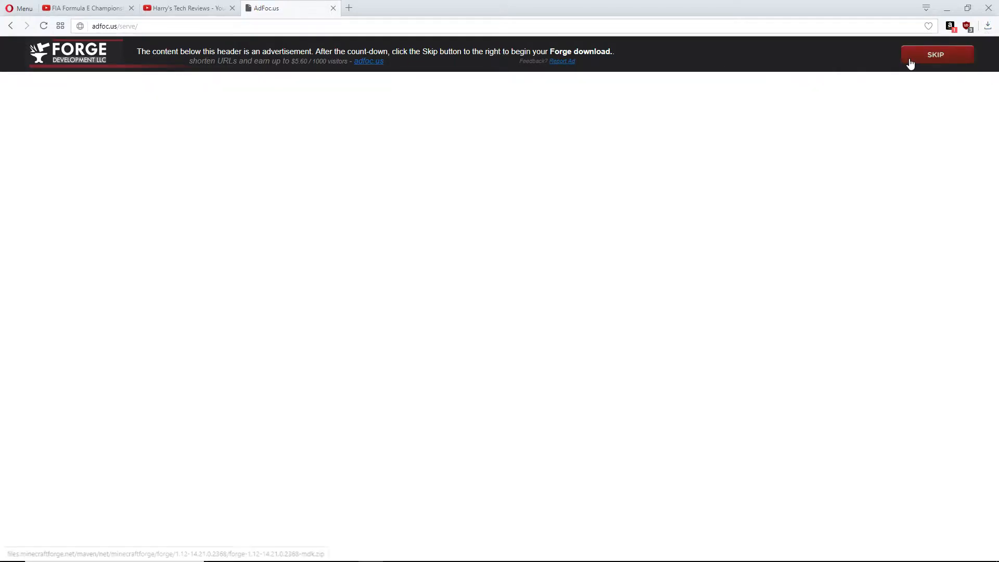
# - Skip the adfoc.us ad so the MDK zip downloads, then open it
pyautogui.click(222, 144)
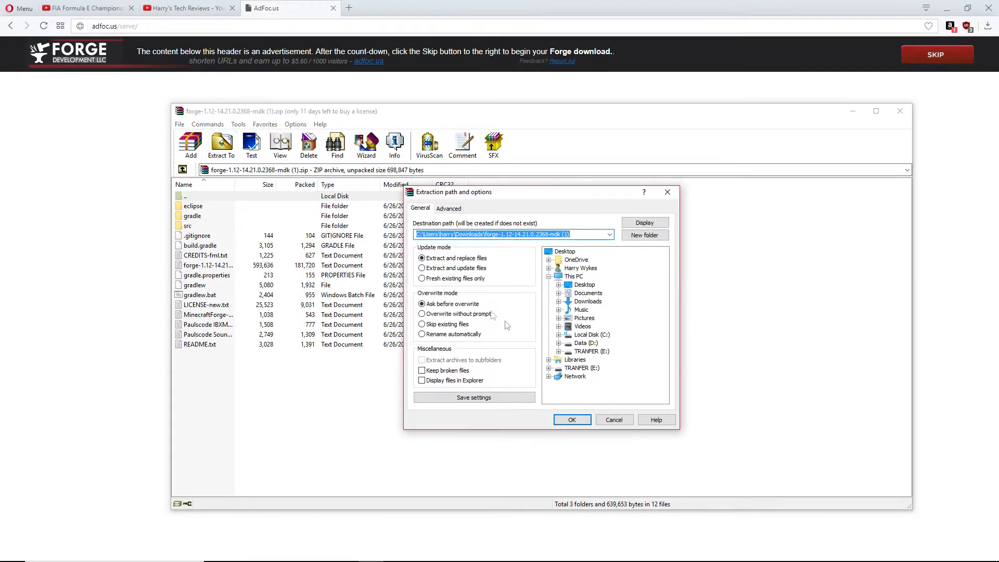
pyautogui.click(571, 420)
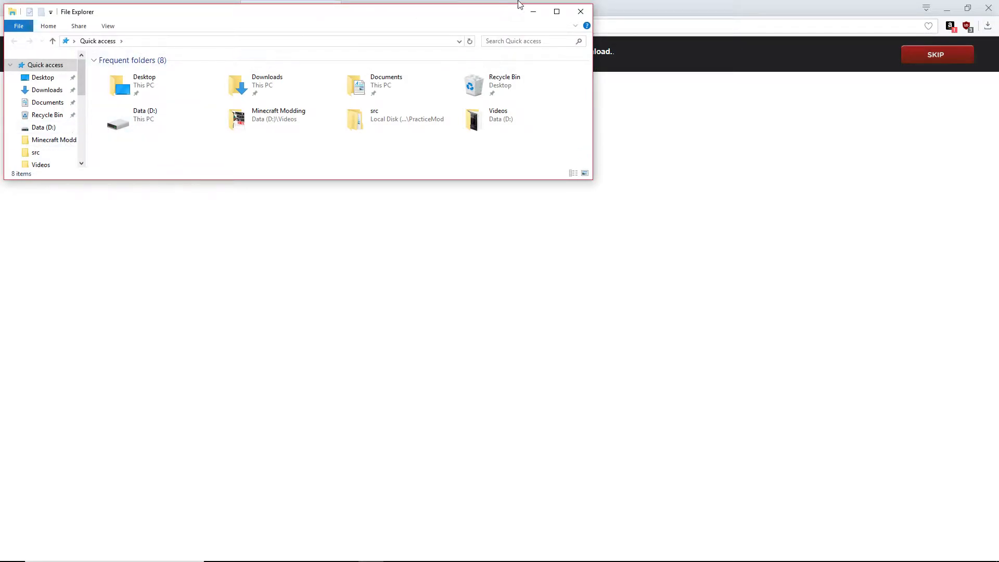
# - Maximize Explorer and create a folder named 'Video' for the extracted MDK files
pyautogui.click(556, 11)
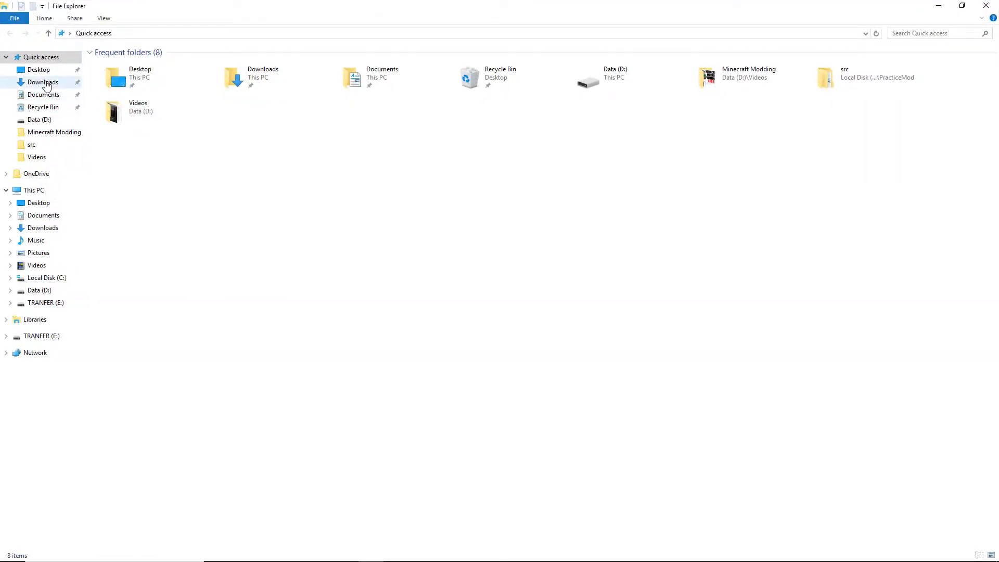
pyautogui.click(43, 82)
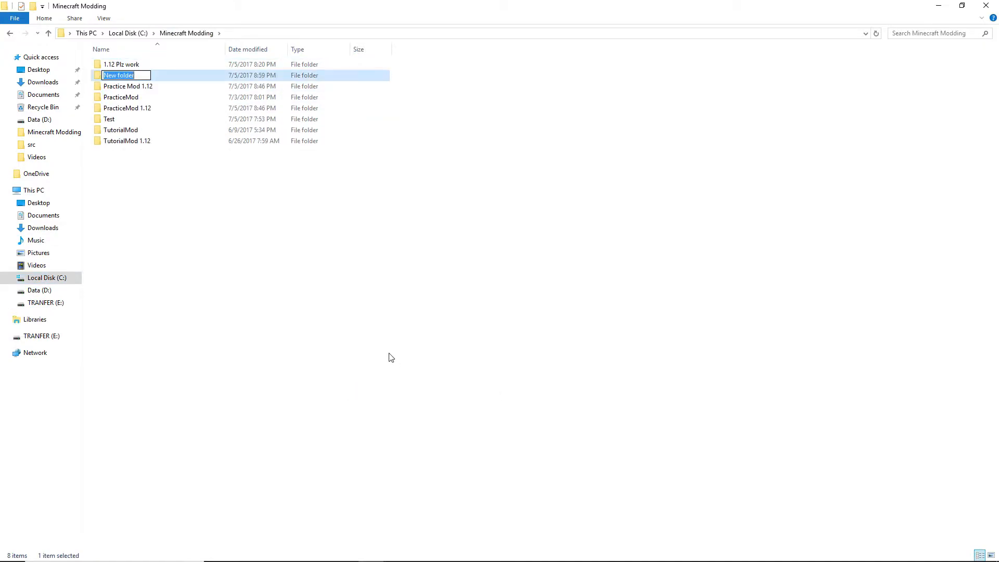
pyautogui.moveTo(366, 284)
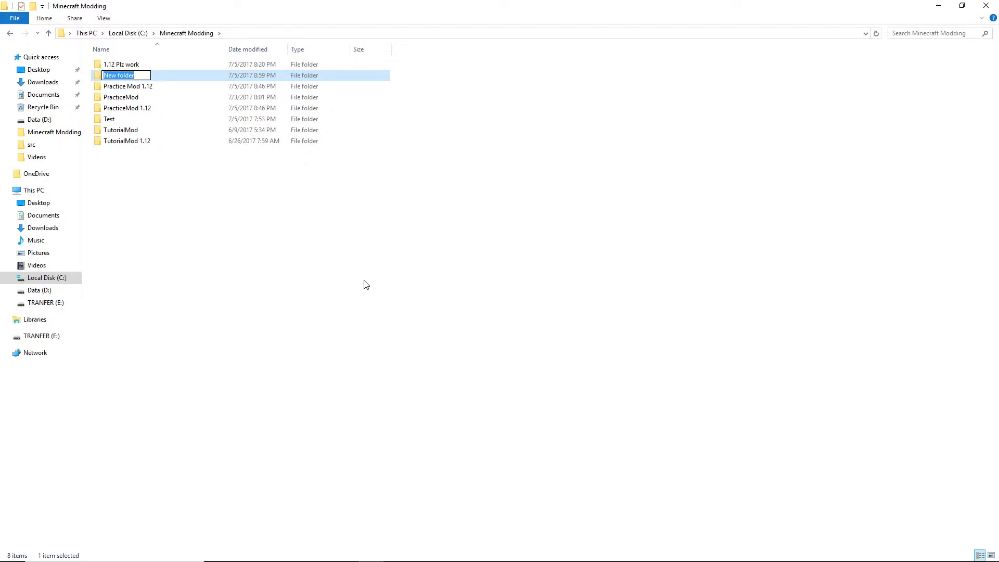
pyautogui.write('Vid')
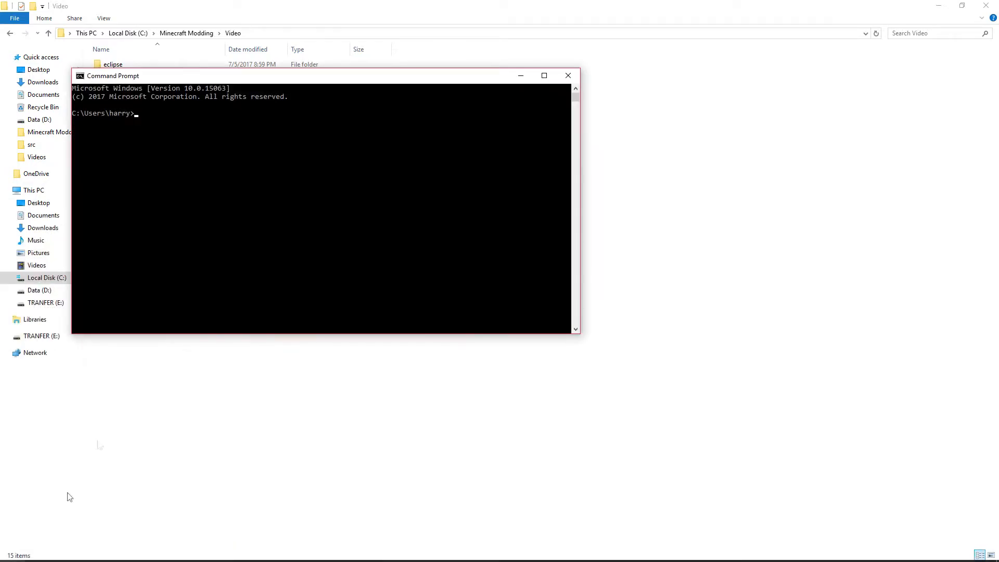
# - cd into C:\Minecraft Modding\Video and run 'gradlew setupDecompWorkspace eclipse'
pyautogui.write('cd "c:\\Minecraft Modding')
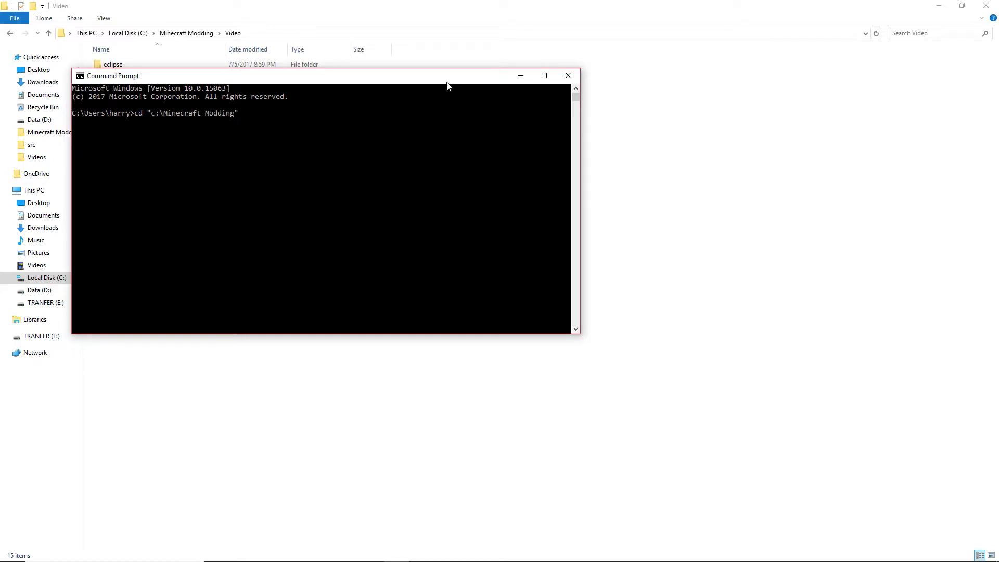
pyautogui.write('\\Test')
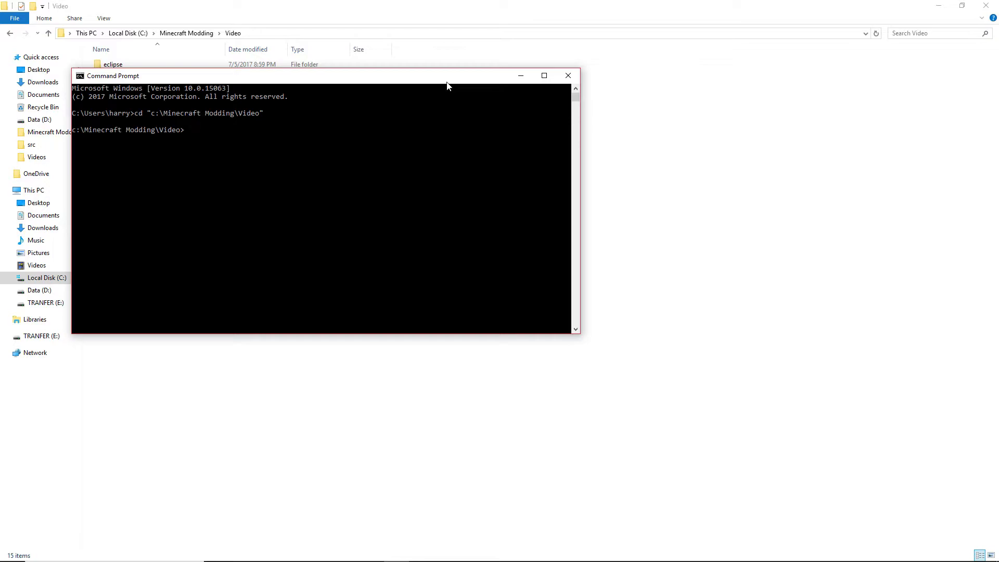
pyautogui.write('gr')
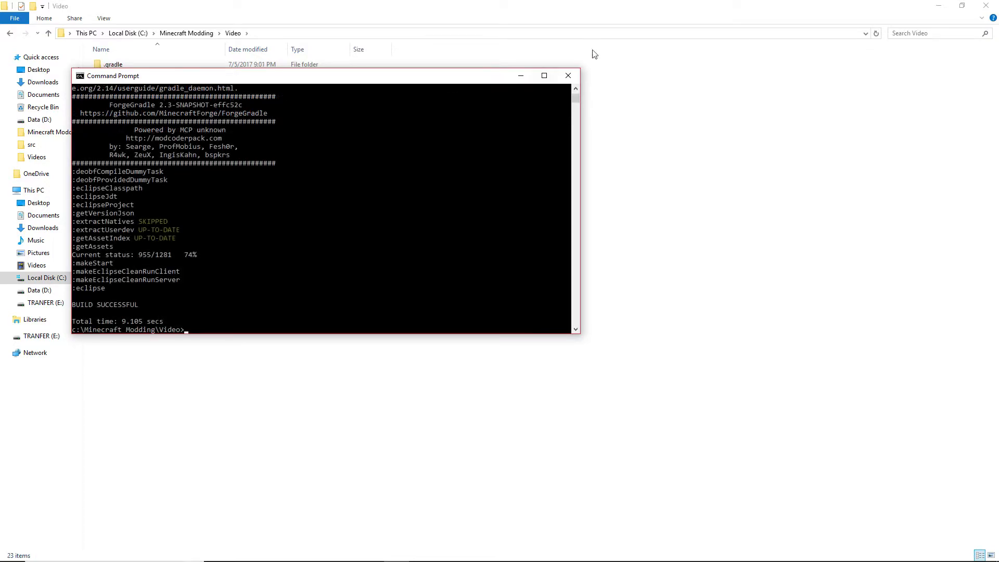
# - Browse to TutorialMod 1.12\src\main\java beside the Video project's java folder
pyautogui.click(568, 75)
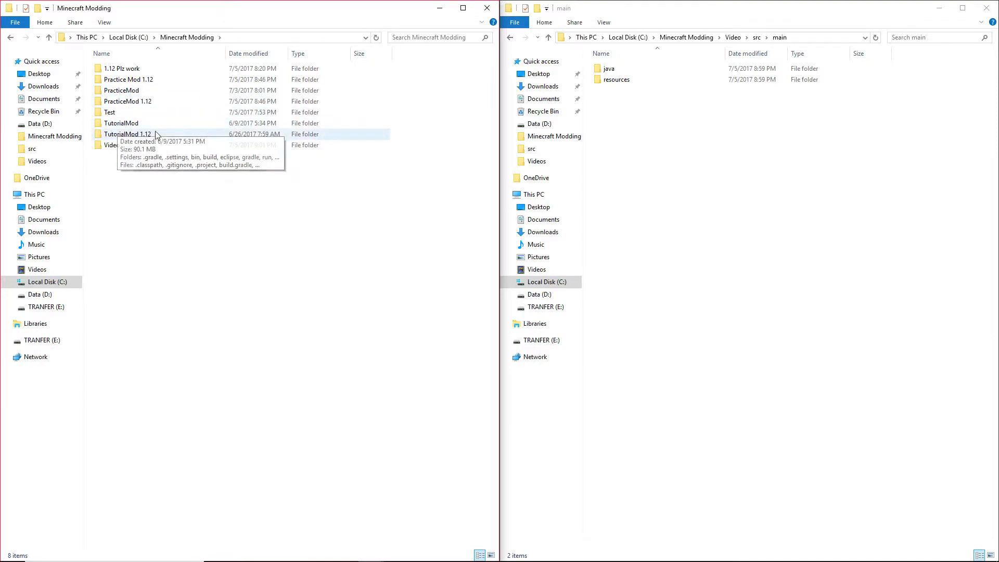
pyautogui.doubleClick(127, 134)
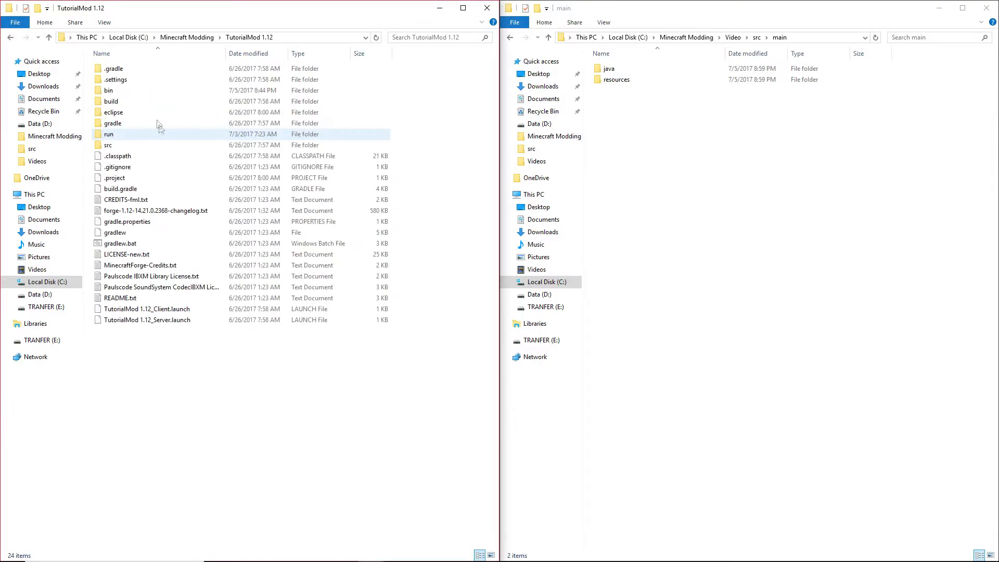
pyautogui.doubleClick(108, 144)
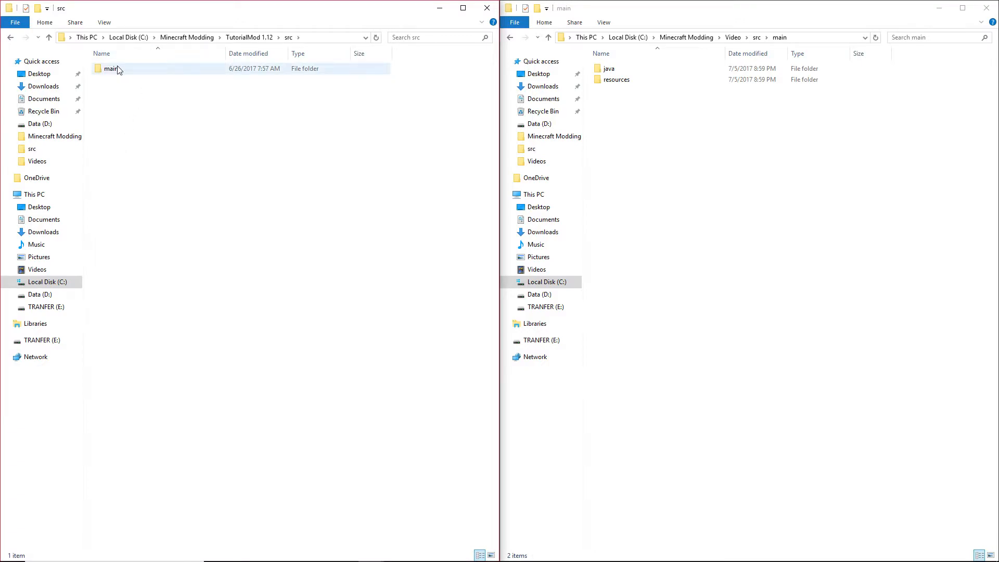
pyautogui.doubleClick(110, 69)
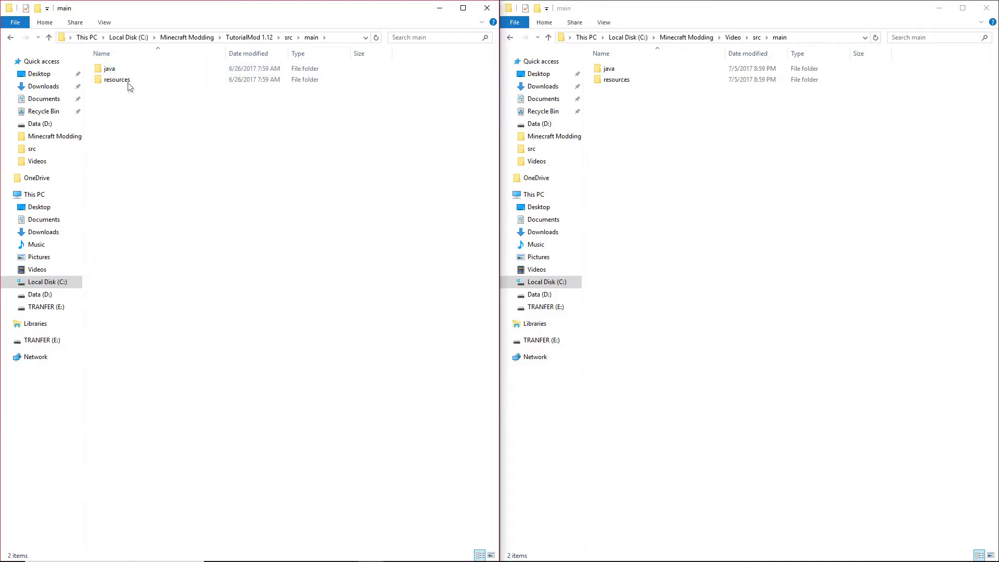
pyautogui.click(109, 68)
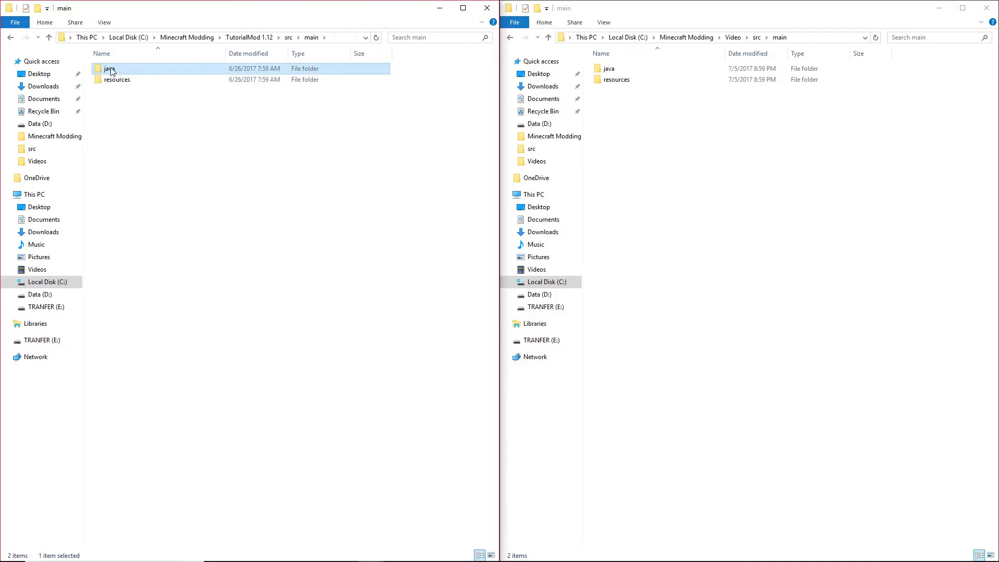
pyautogui.doubleClick(110, 68)
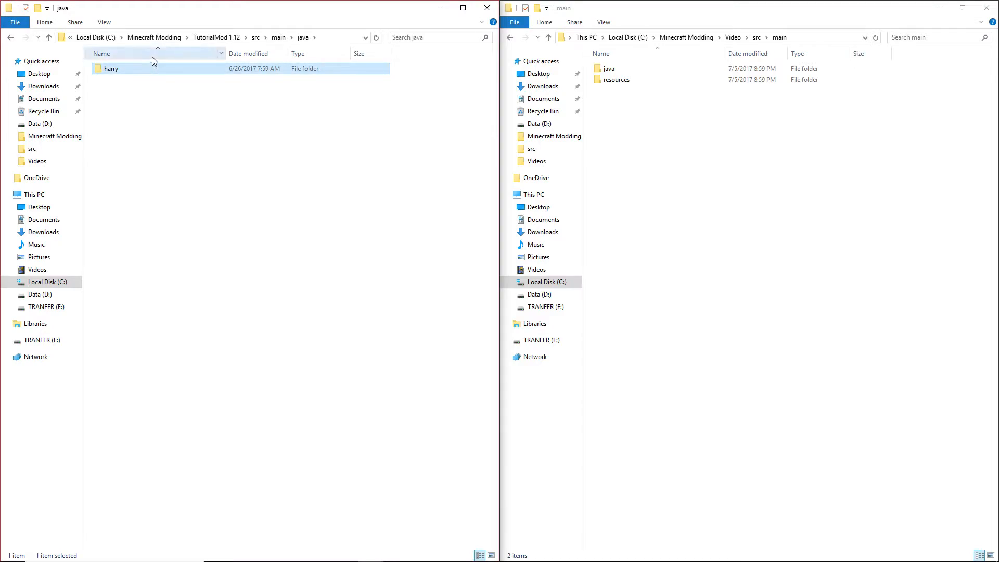
pyautogui.doubleClick(609, 68)
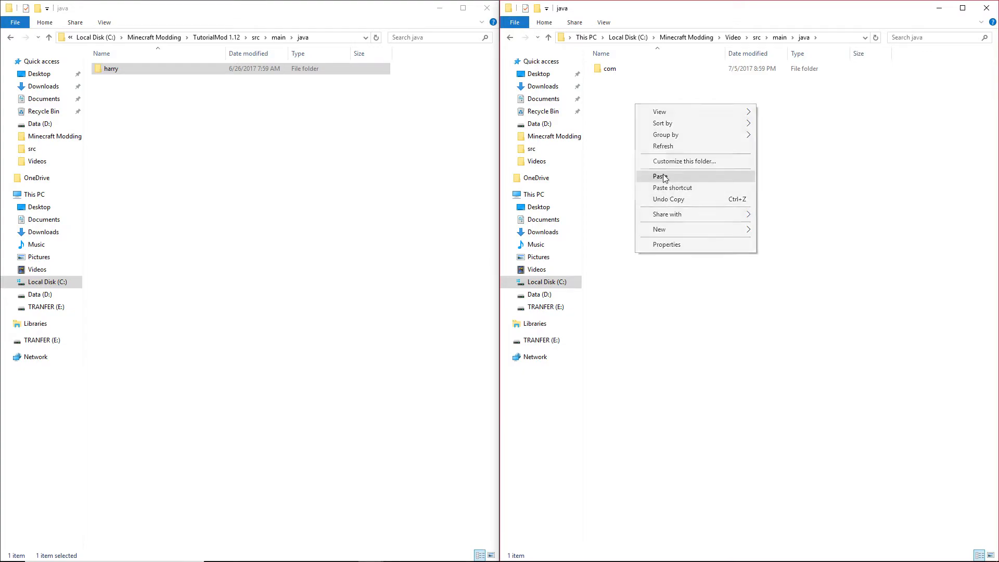
# - Paste the harry package into Video's java folder and select the old assets folder
pyautogui.click(659, 176)
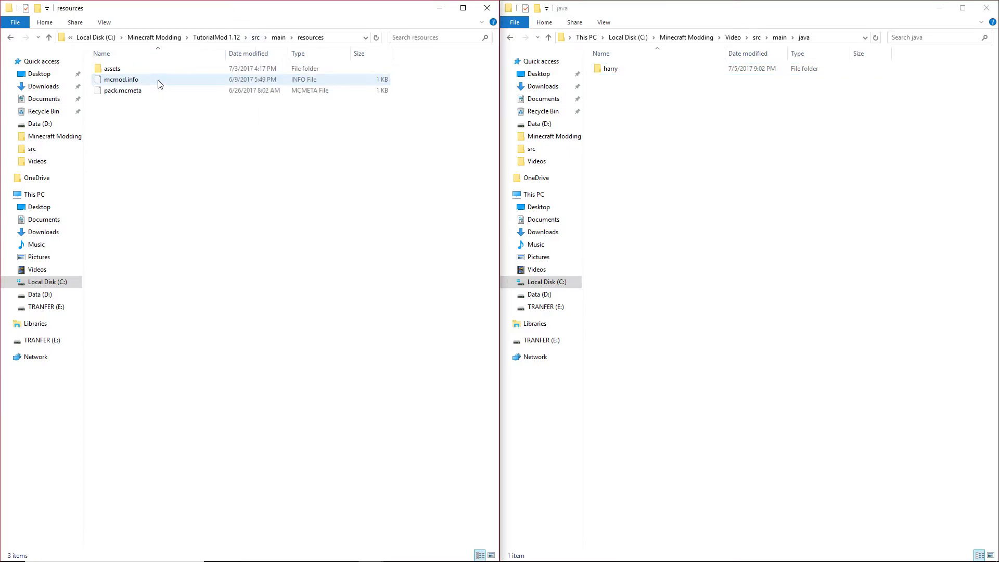
pyautogui.click(113, 68)
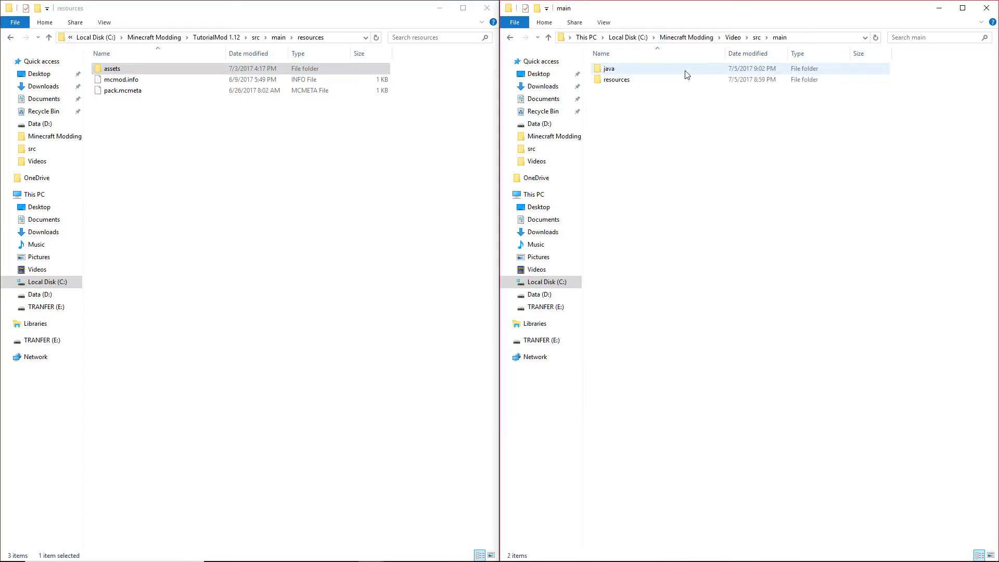
pyautogui.doubleClick(616, 79)
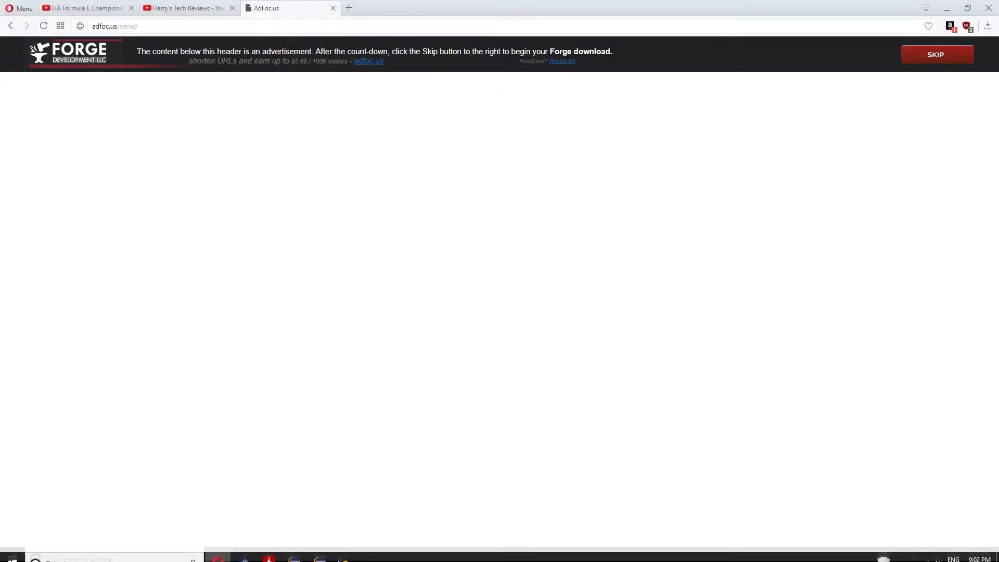
# - Switch to Eclipse and click into PracticeMod.java in the PracticeMod project
pyautogui.click(318, 550)
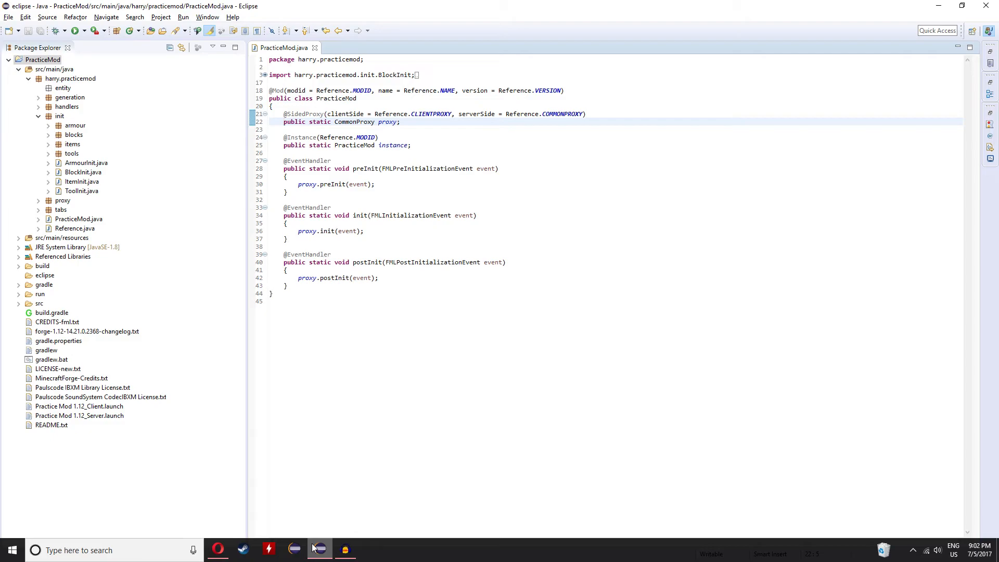
pyautogui.click(283, 121)
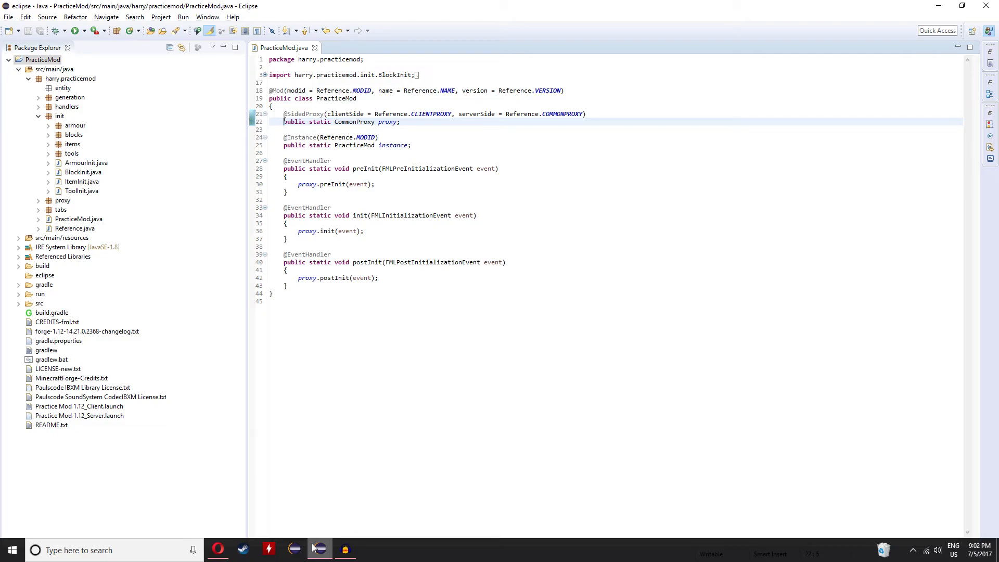